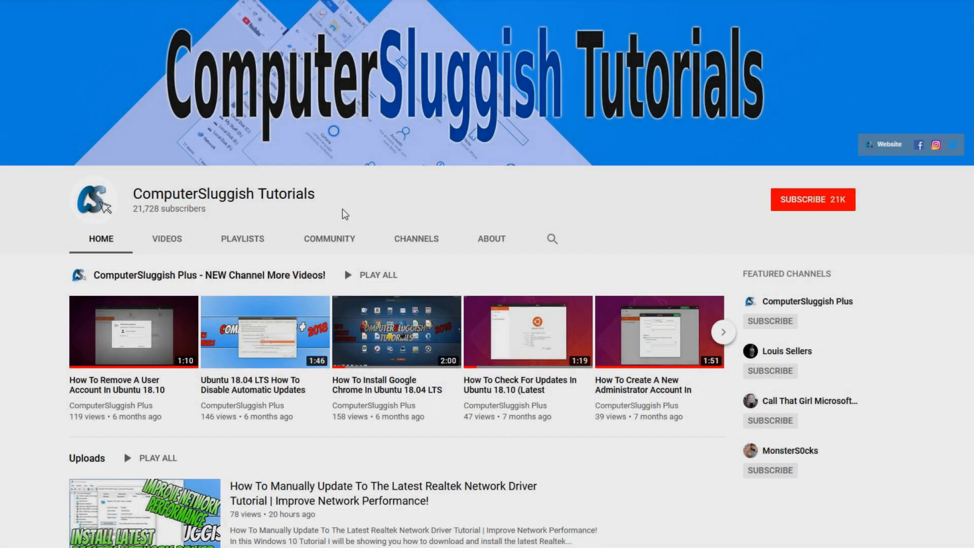
mouse_move(411, 195)
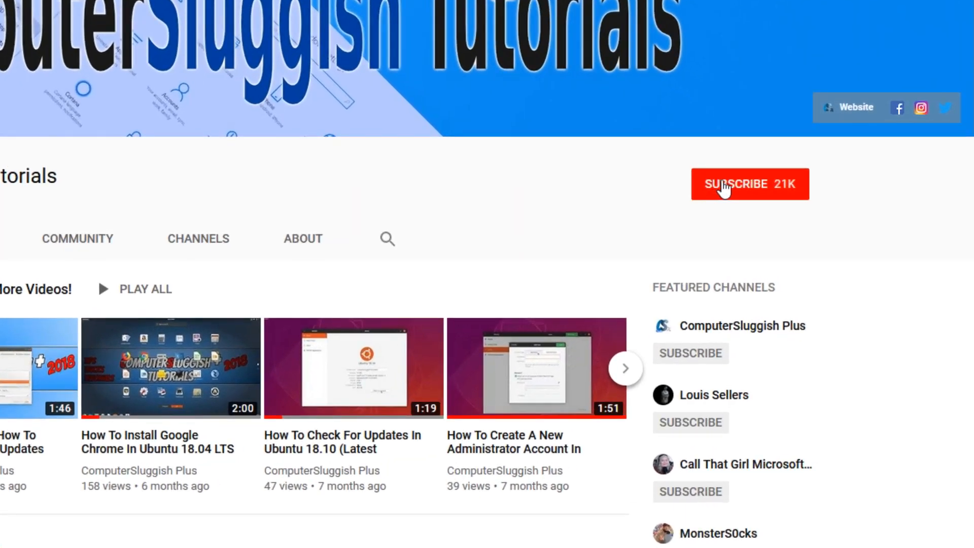
Step: Look over the channel's YouTube page and companion forum site before returning to the desktop
left_click(748, 184)
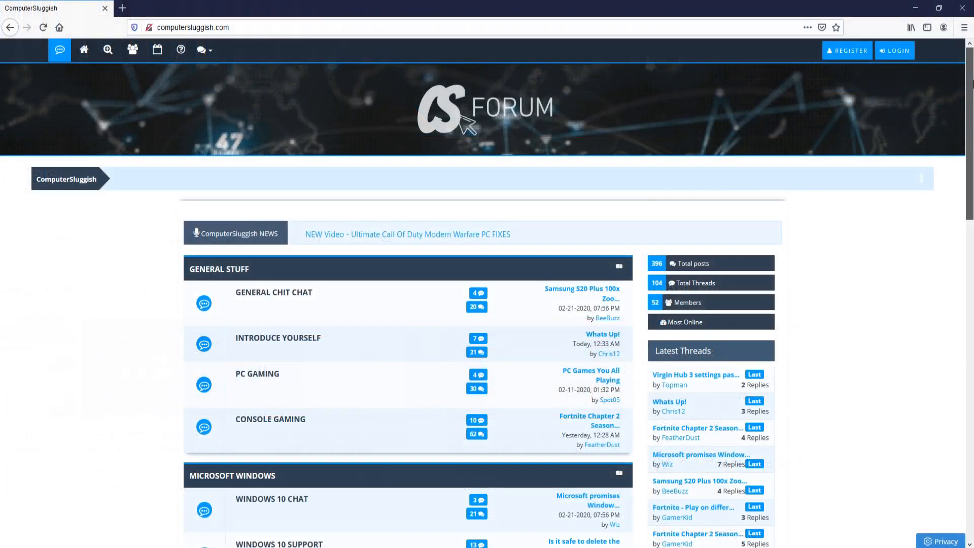
scroll("down", 3)
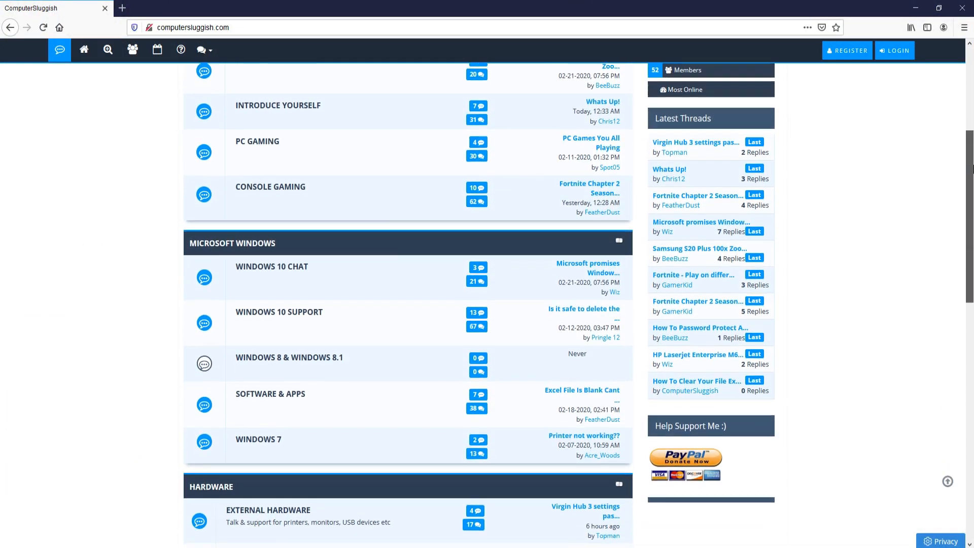
scroll("down", 3)
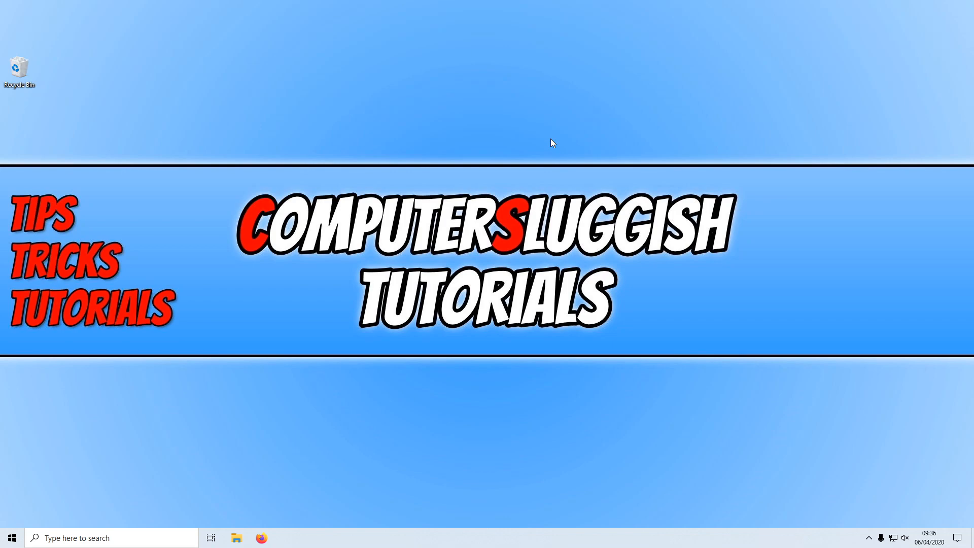
mouse_move(881, 455)
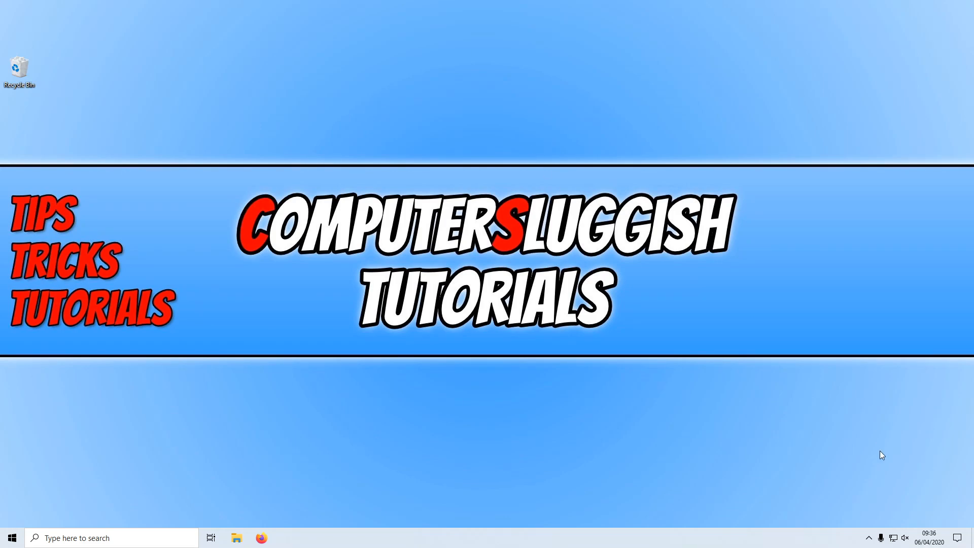
left_click(929, 537)
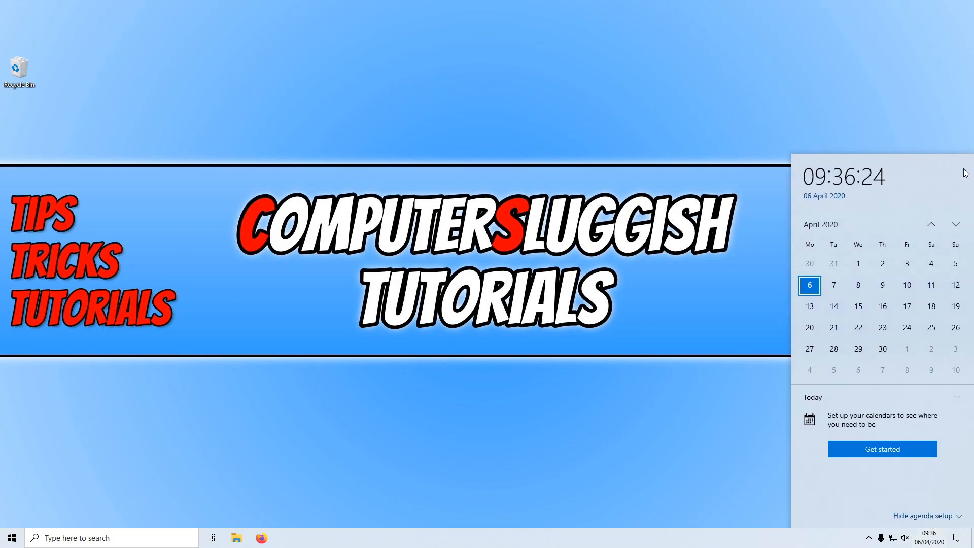
mouse_move(912, 180)
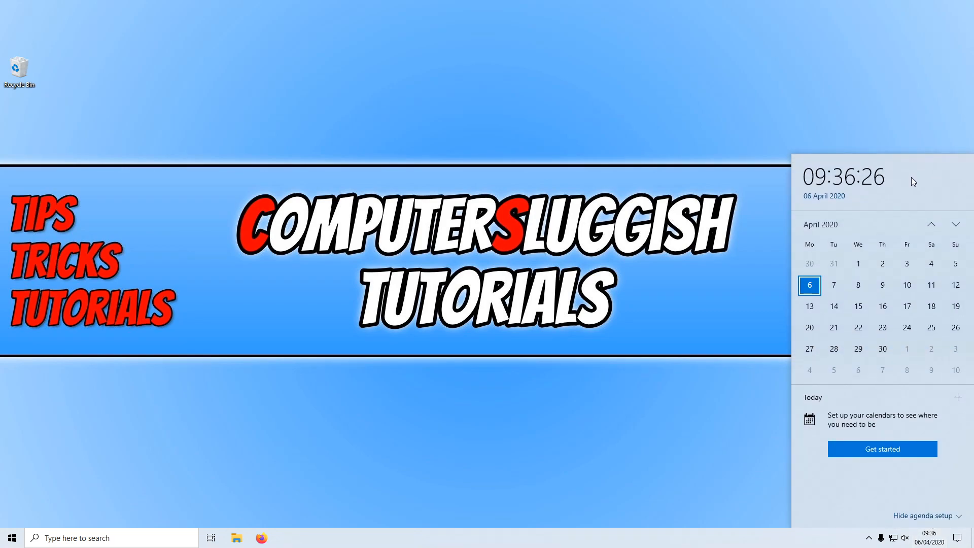
mouse_move(664, 164)
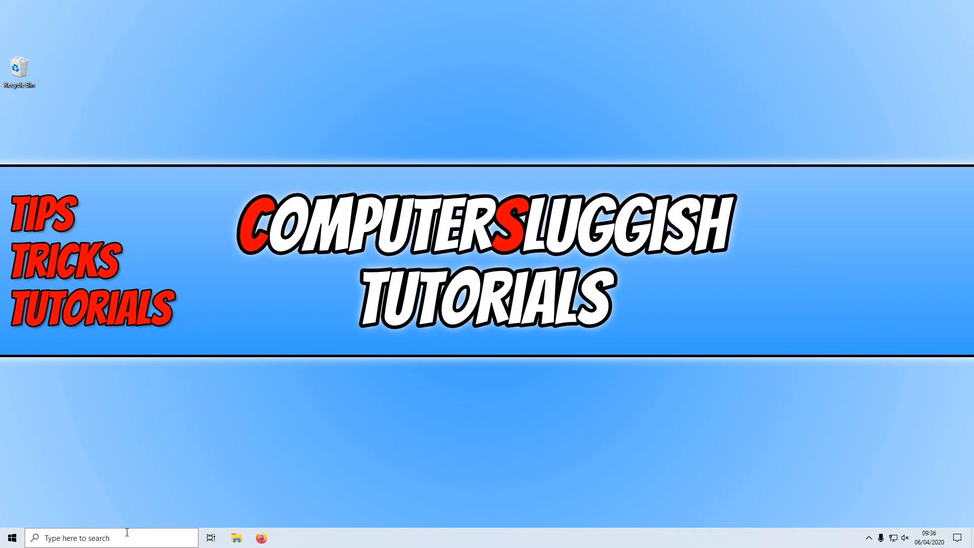
Step: Find Control Panel via search and bring up the Region dialog for English (United Kingdom)
type("control Panel")
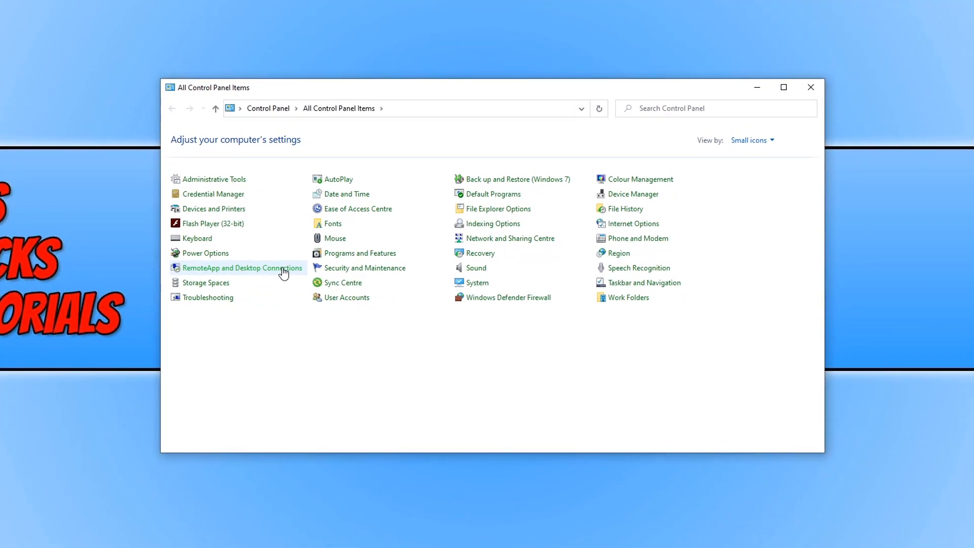
mouse_move(627, 302)
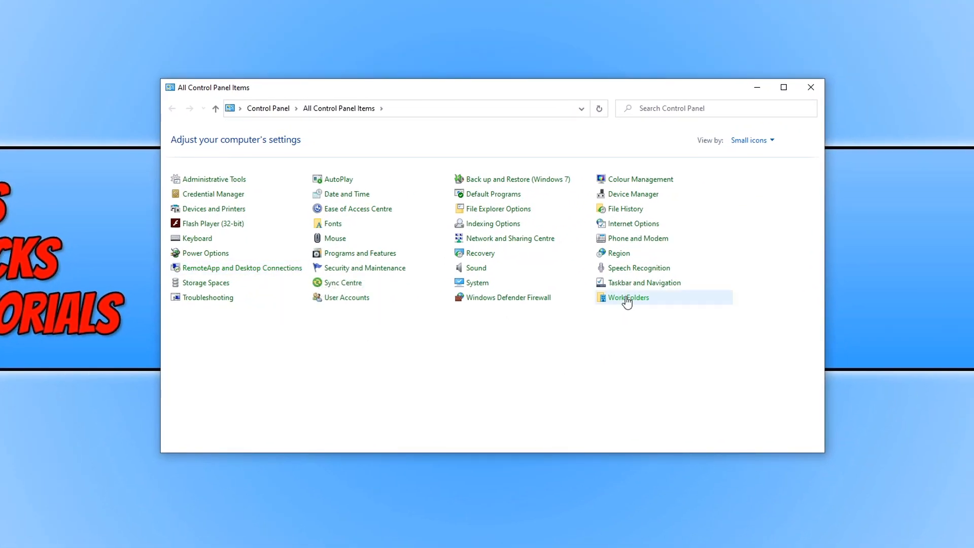
left_click(618, 253)
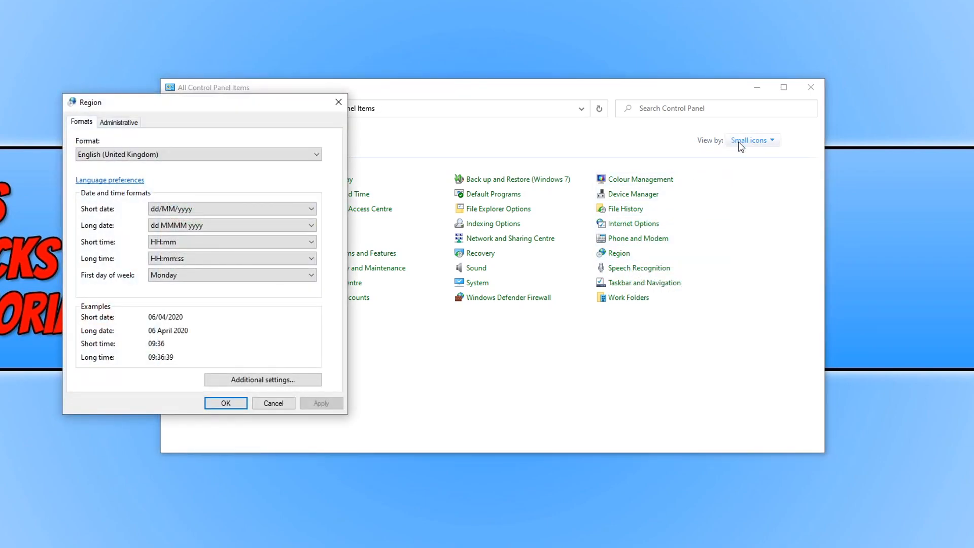
mouse_move(633, 224)
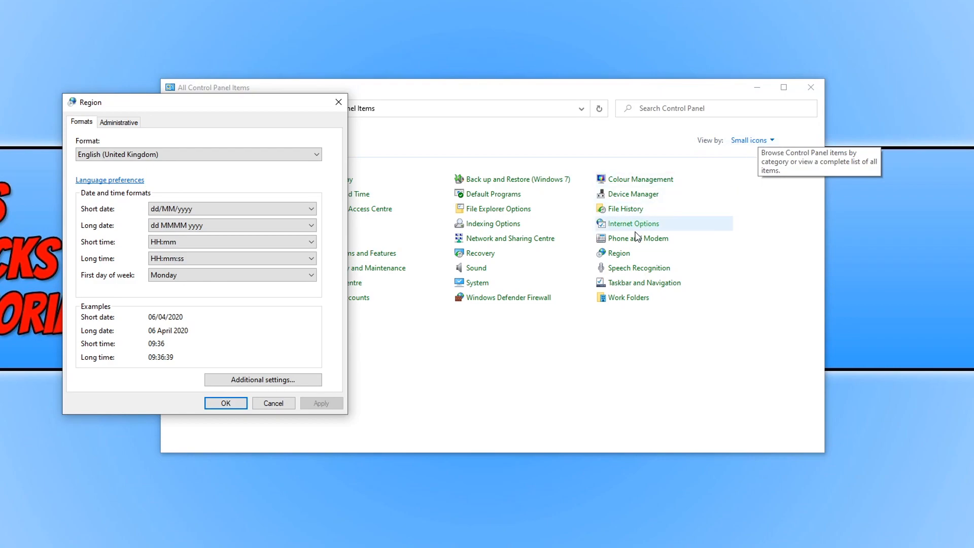
mouse_move(284, 119)
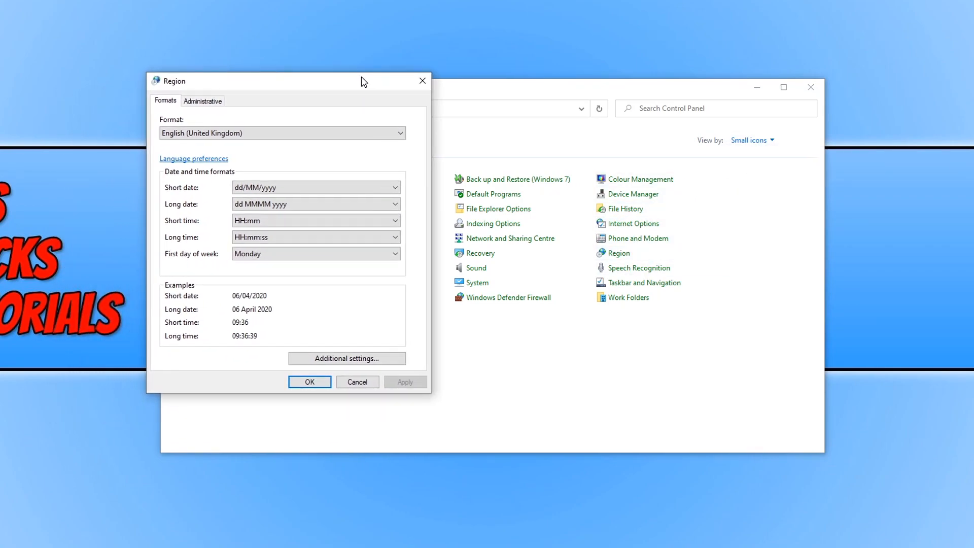
mouse_move(341, 263)
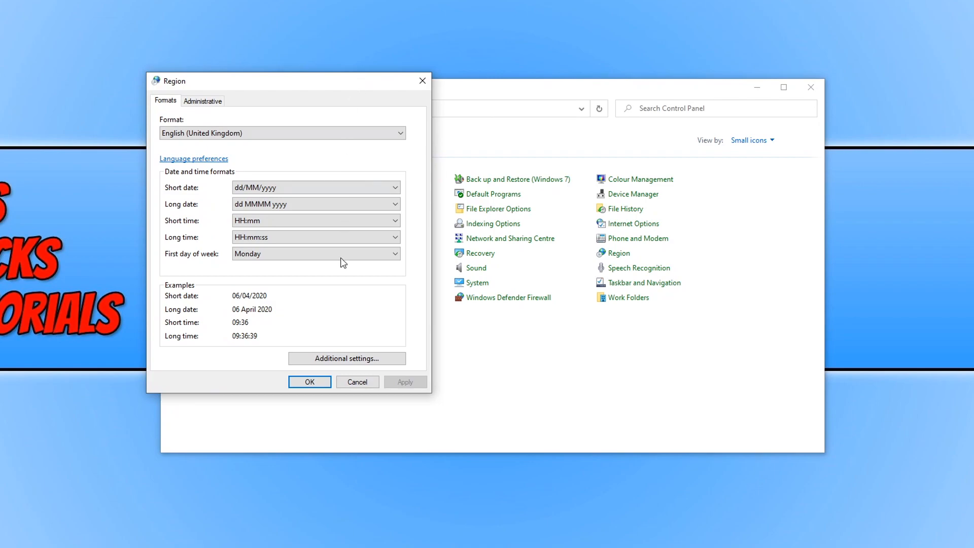
Step: In Customise Format's time settings, set the AM symbol to ComputerSlug
left_click(346, 358)
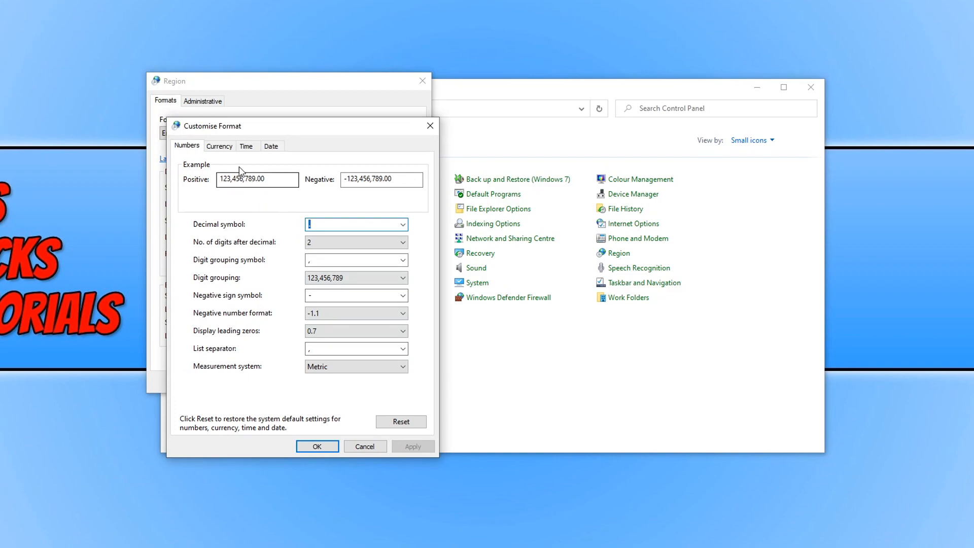
left_click(245, 145)
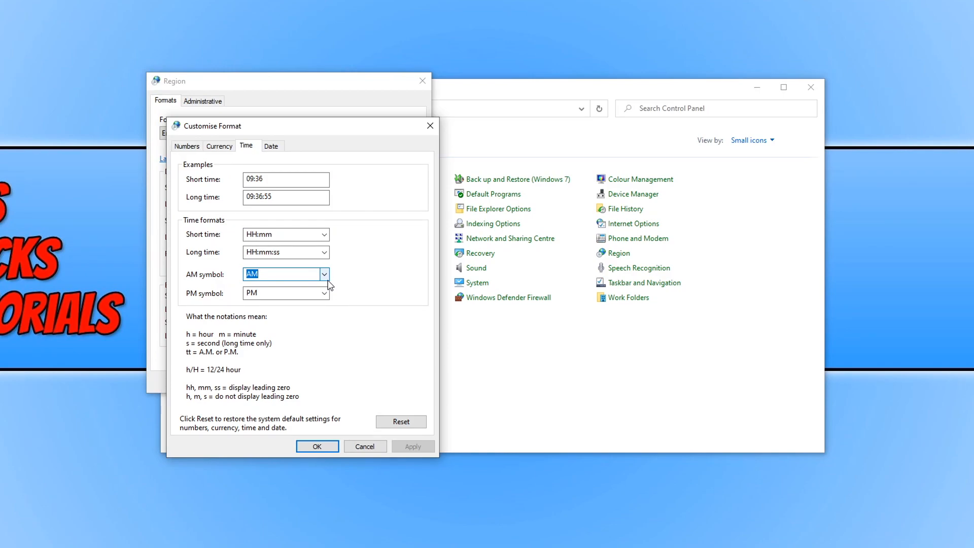
type("CS")
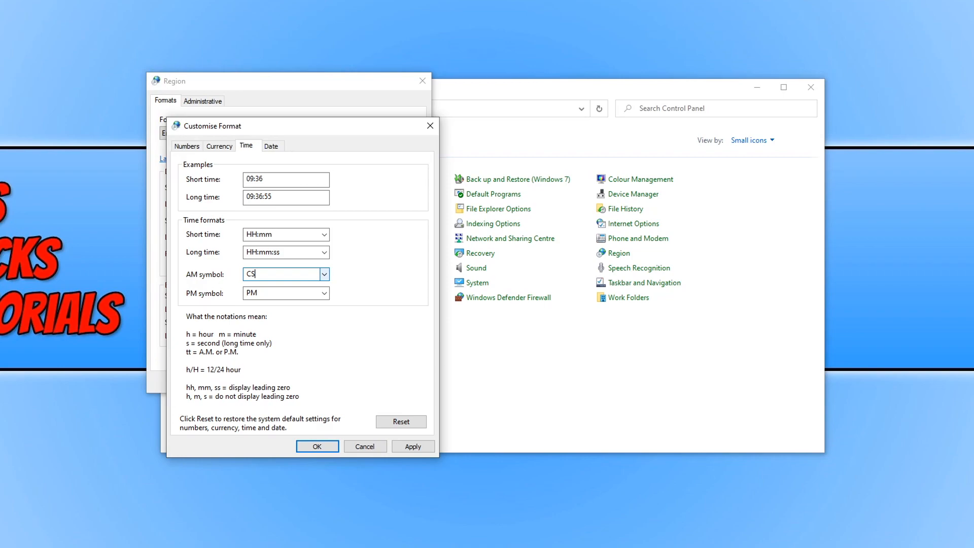
key("backspace")
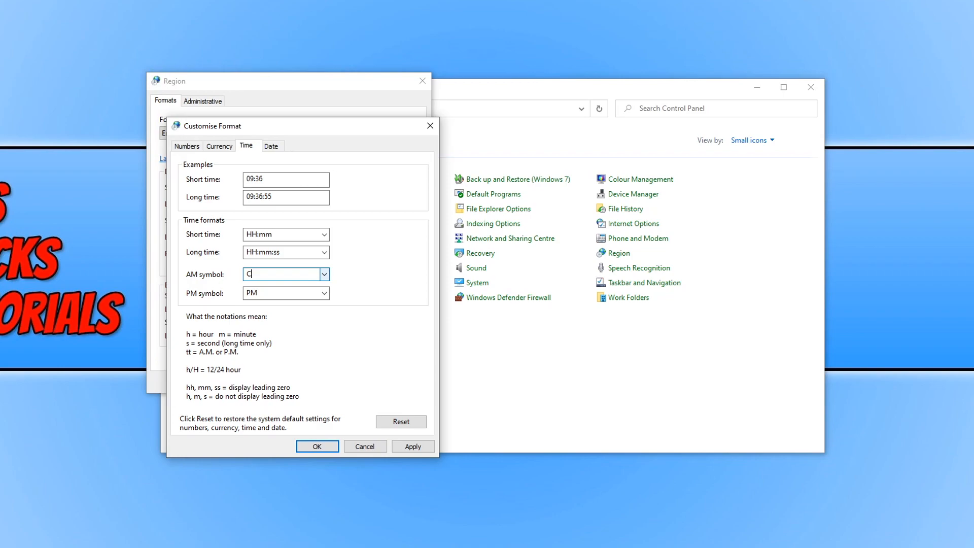
type("omputer")
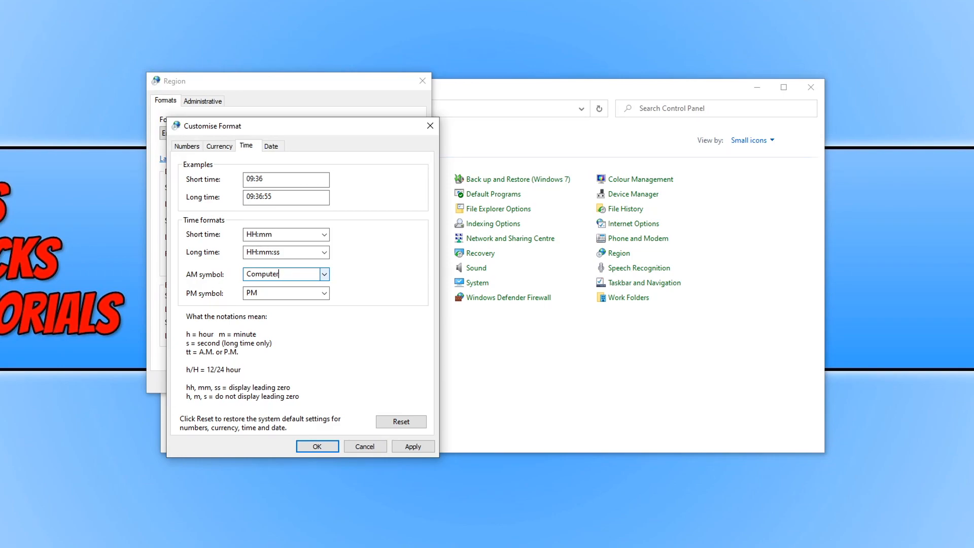
type("Slug")
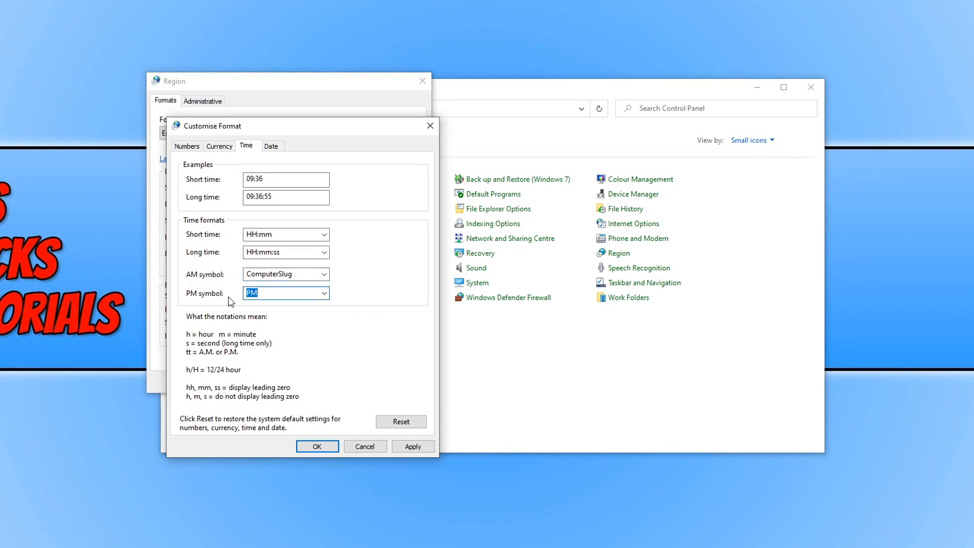
Step: Set the PM symbol to ComputerSlug, apply it, and close the format and Region dialogs
type("ComputerSlug")
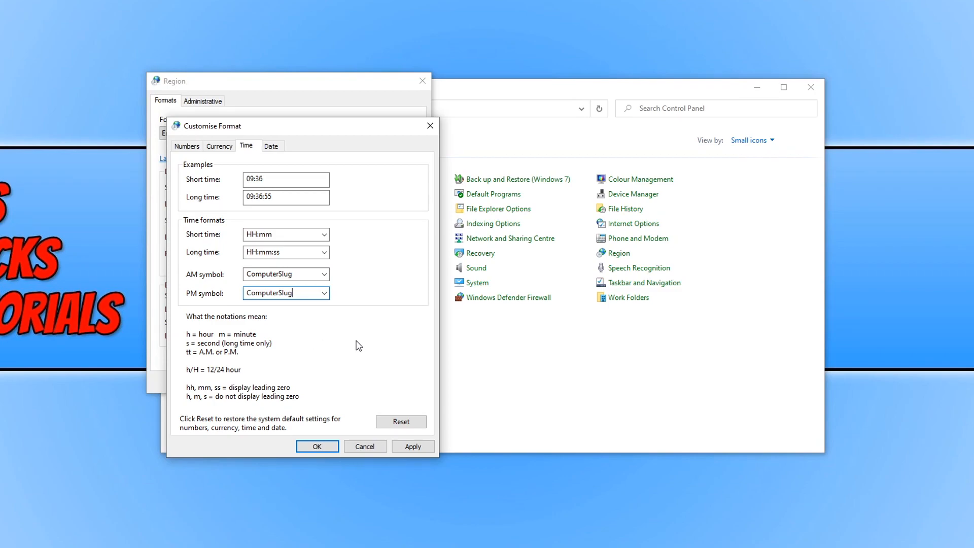
left_click(413, 446)
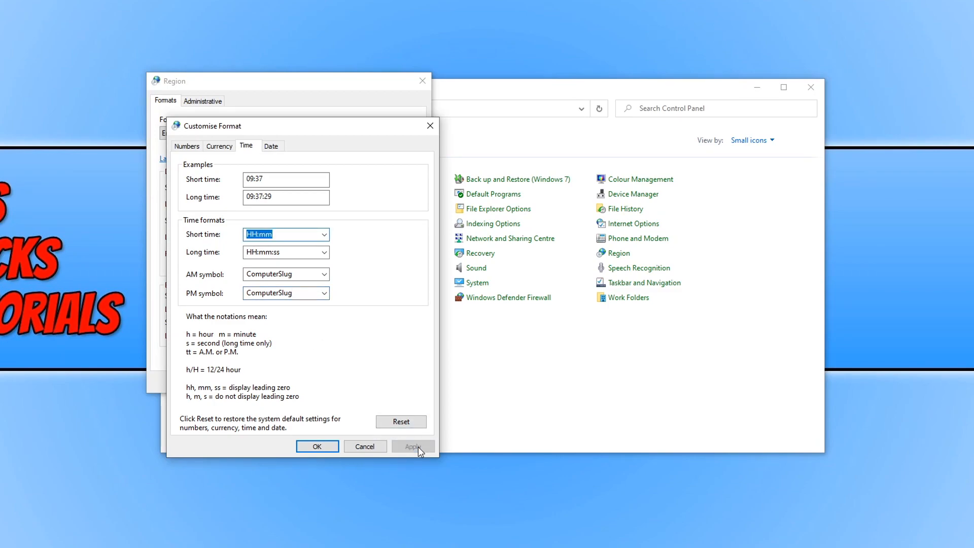
left_click(316, 447)
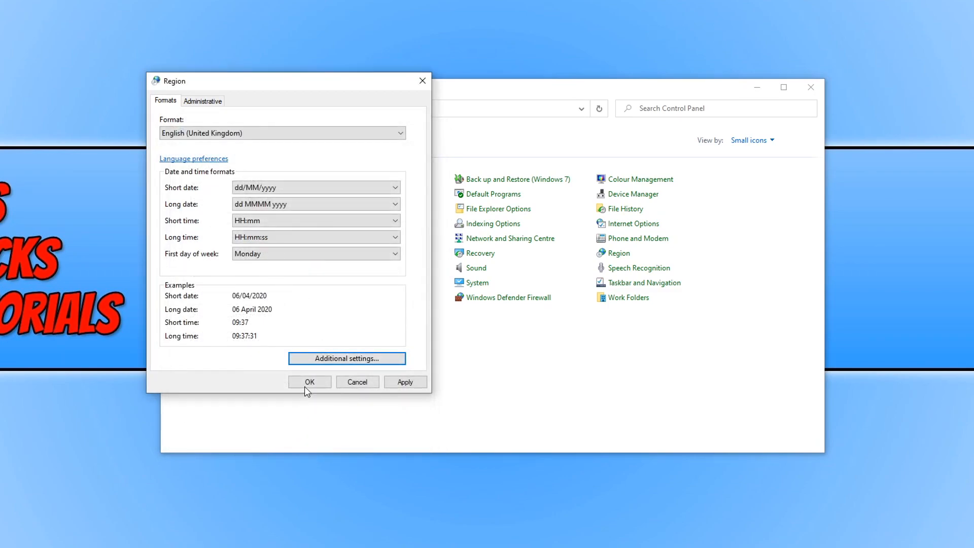
left_click(309, 381)
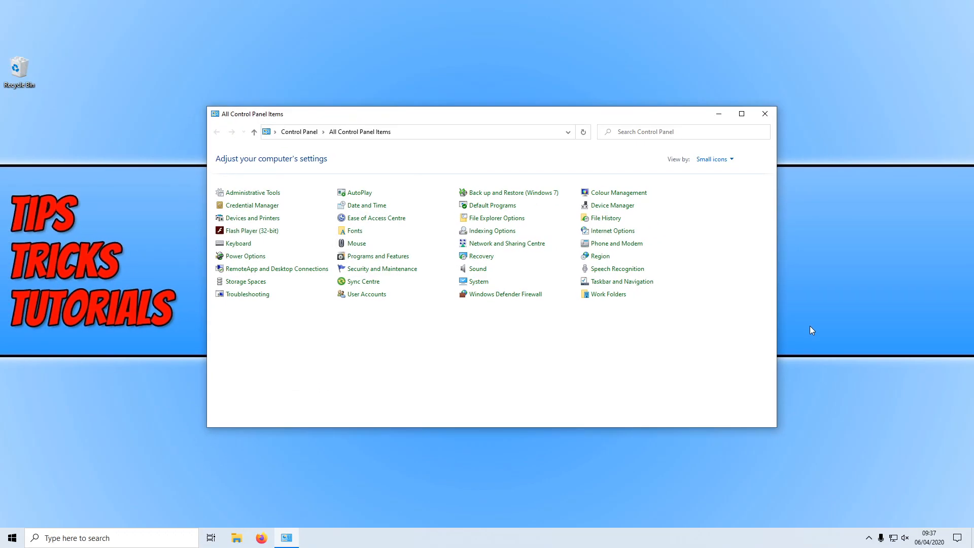
mouse_move(944, 542)
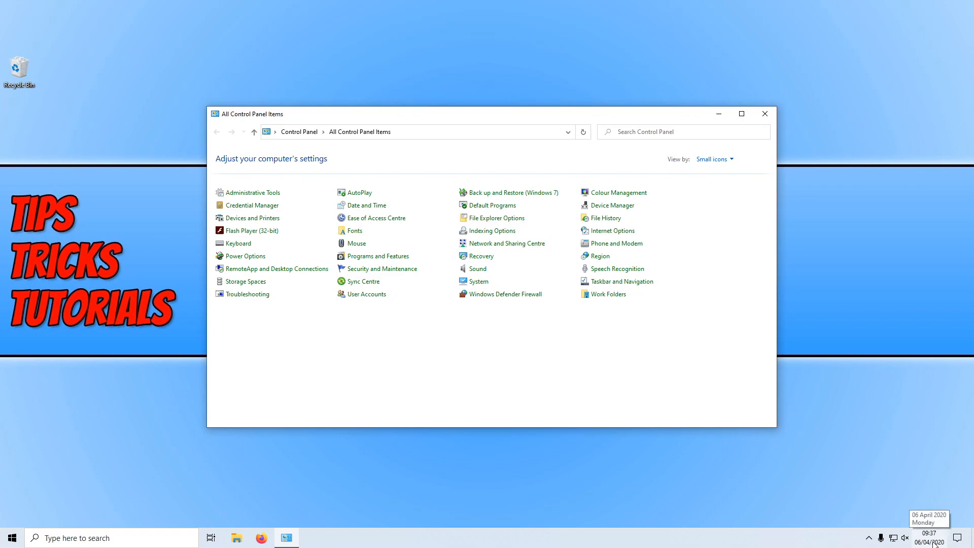
Step: Check the time in the taskbar's clock and calendar flyout, then dismiss it
left_click(929, 538)
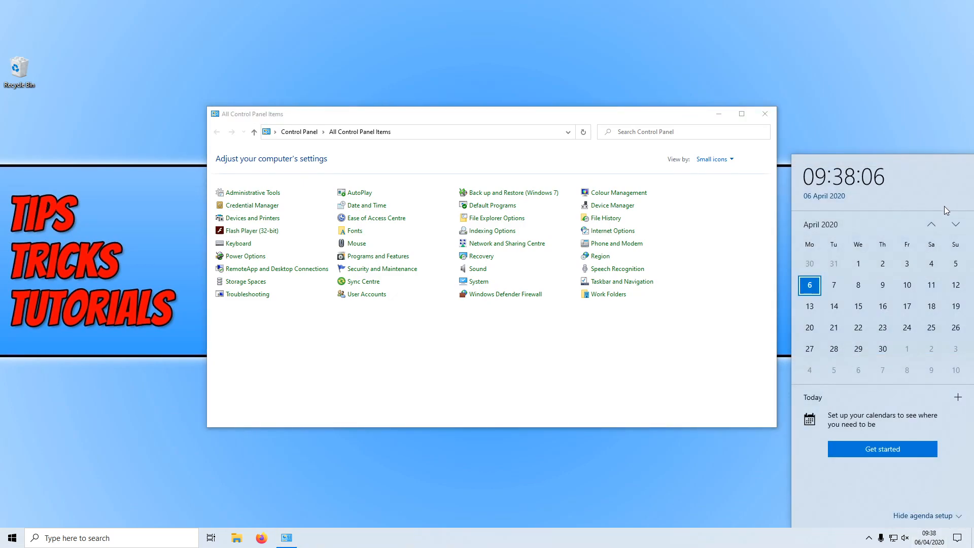
left_click(926, 538)
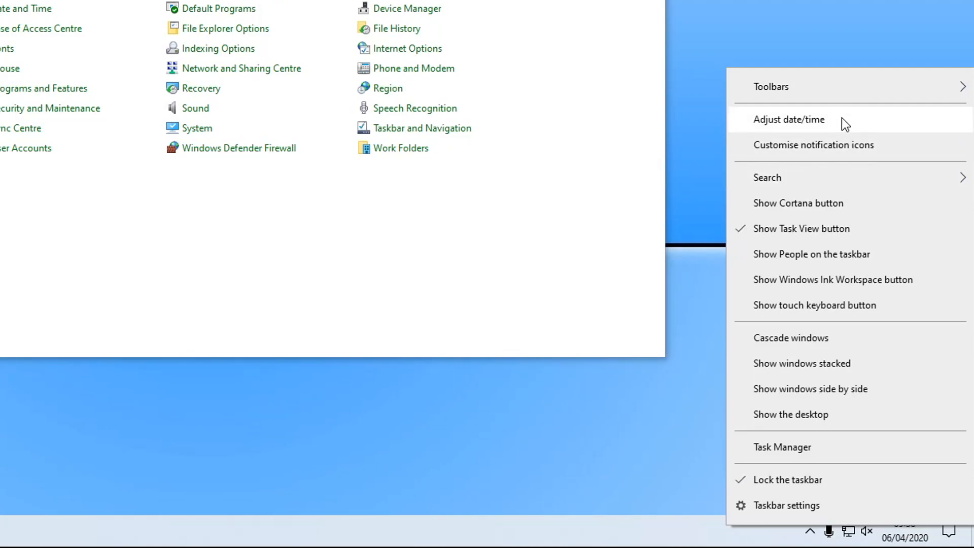
Step: From Date & time settings, move to the Region page showing regional format data
left_click(789, 120)
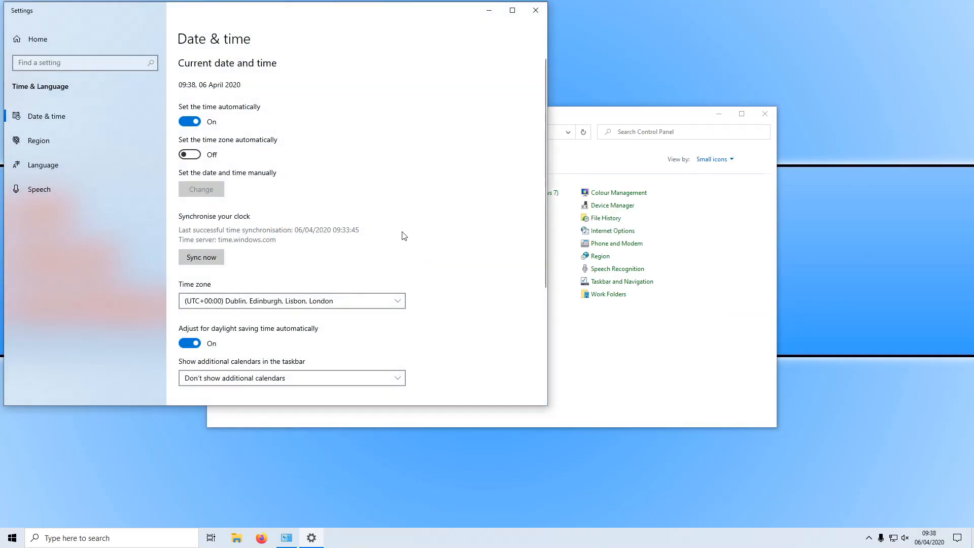
scroll("down", 3)
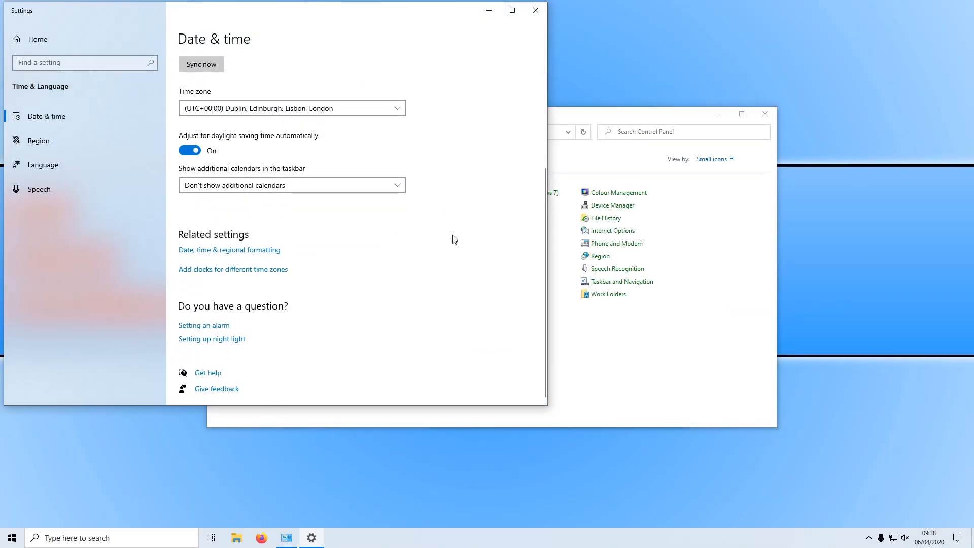
mouse_move(258, 253)
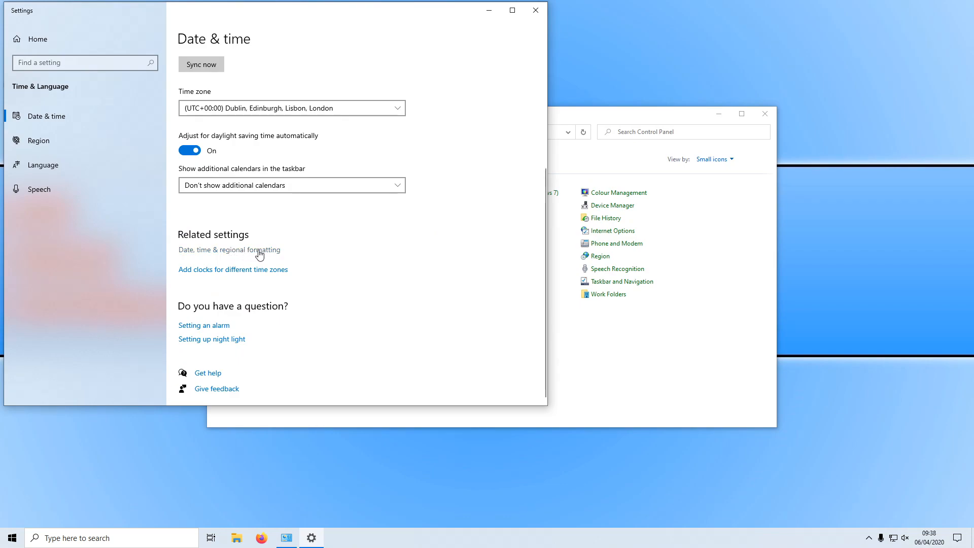
left_click(39, 140)
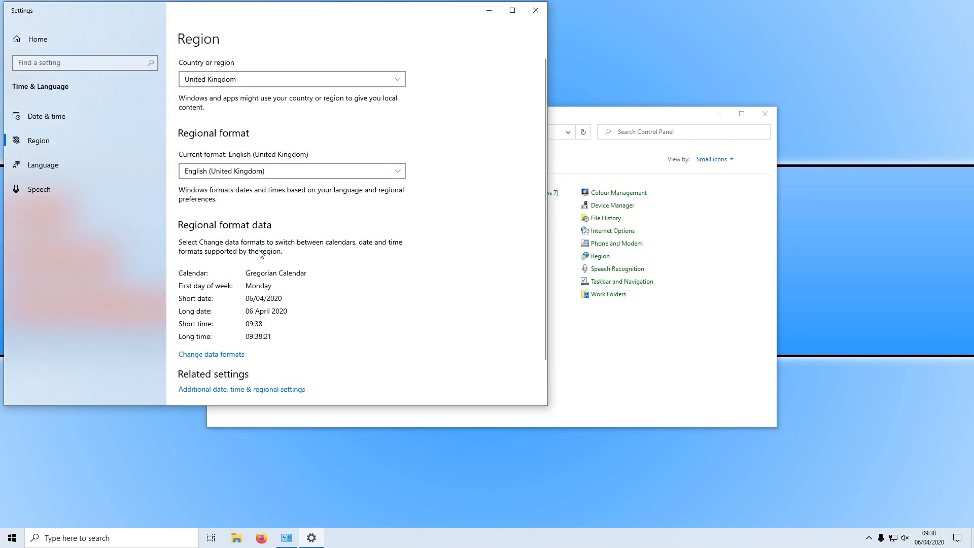
scroll("down", 3)
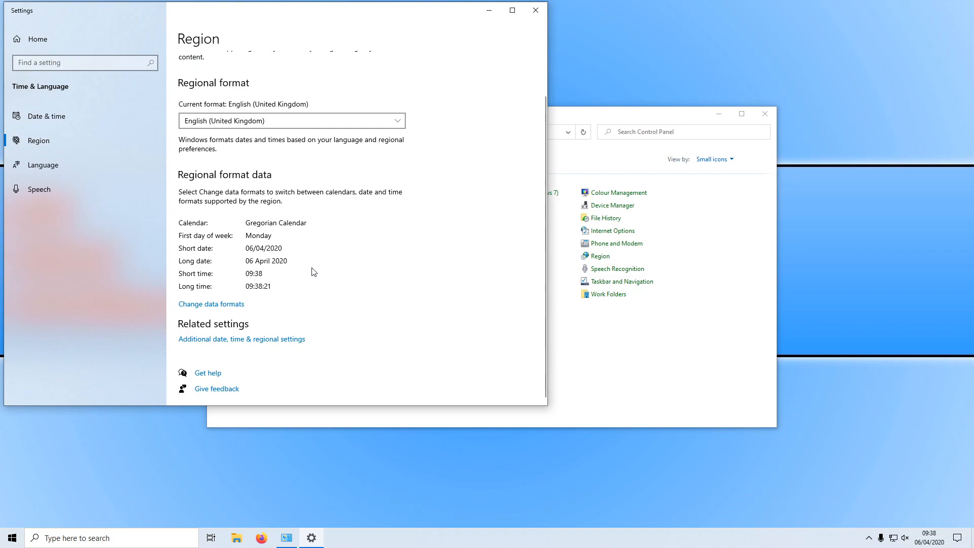
Step: In Change data formats, choose ComputerSlug long and short time formats and verify the taskbar clock shows it
left_click(211, 303)
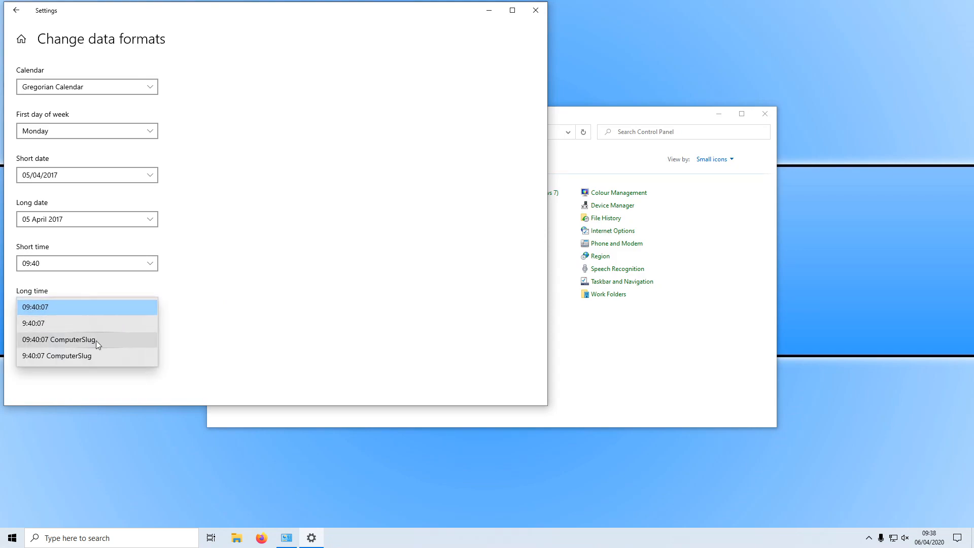
left_click(58, 338)
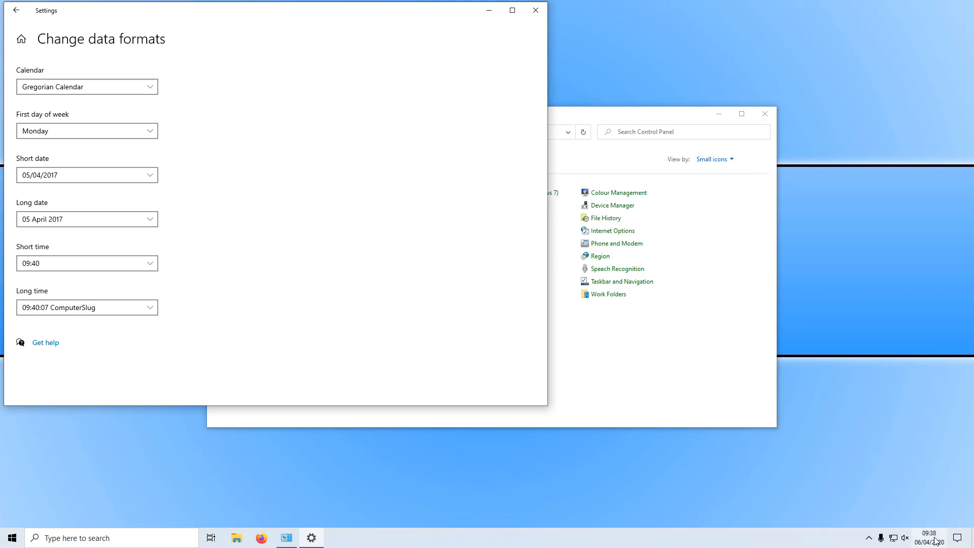
mouse_move(930, 533)
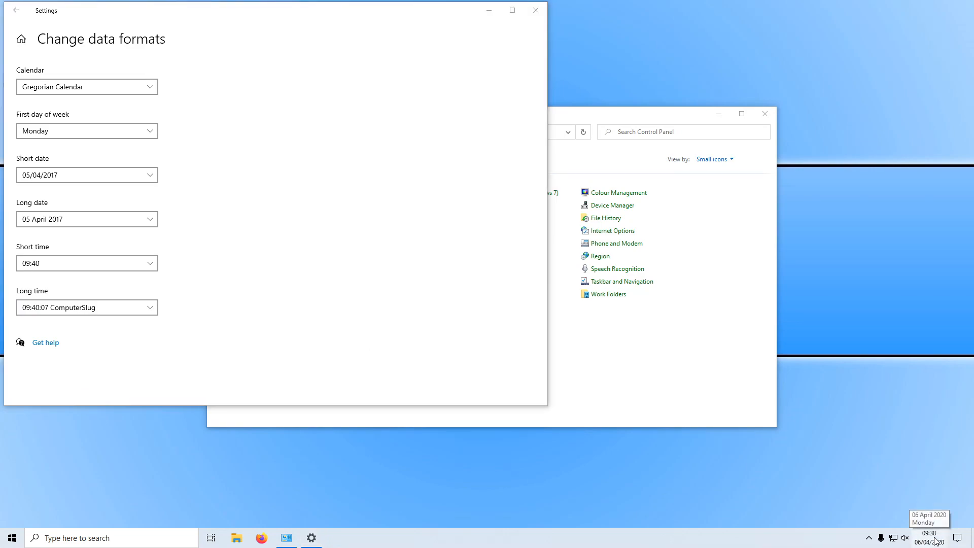
left_click(929, 537)
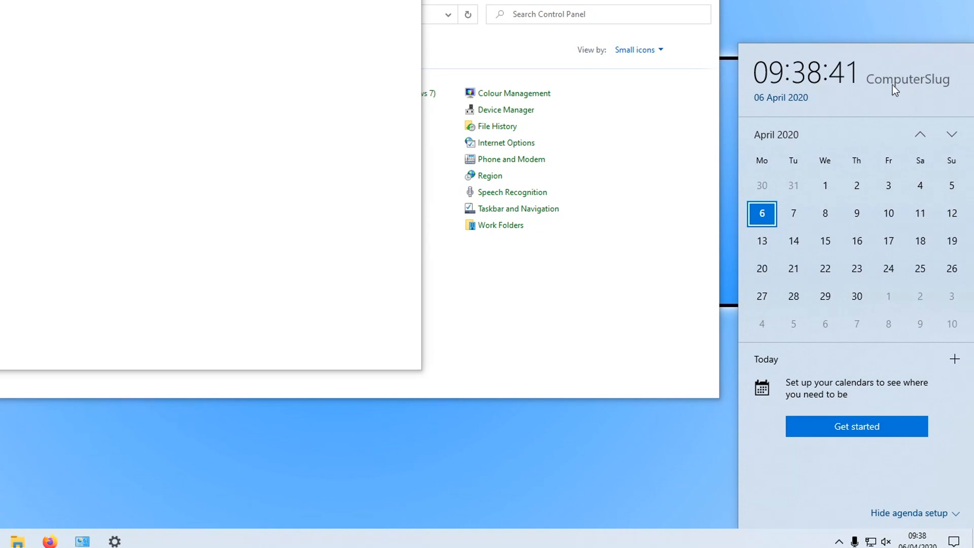
mouse_move(923, 86)
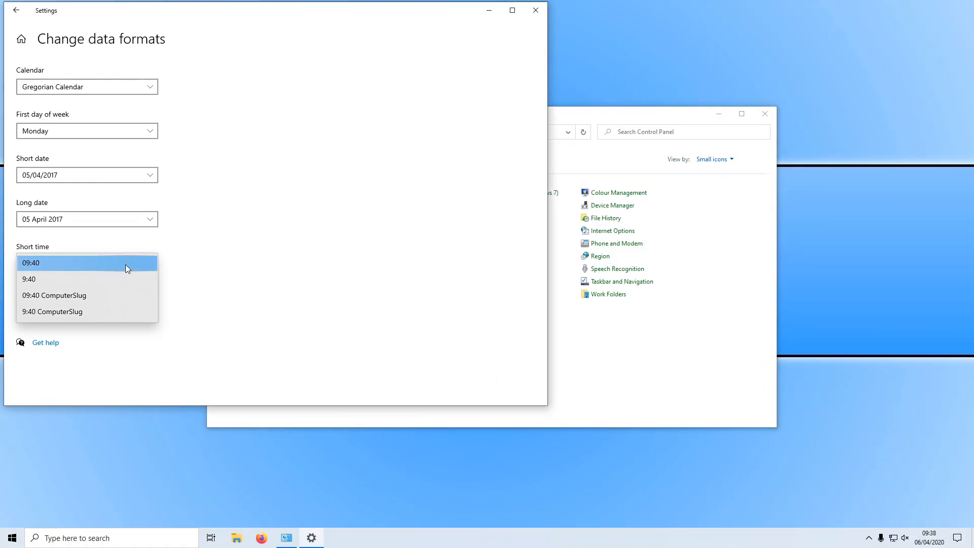
left_click(54, 295)
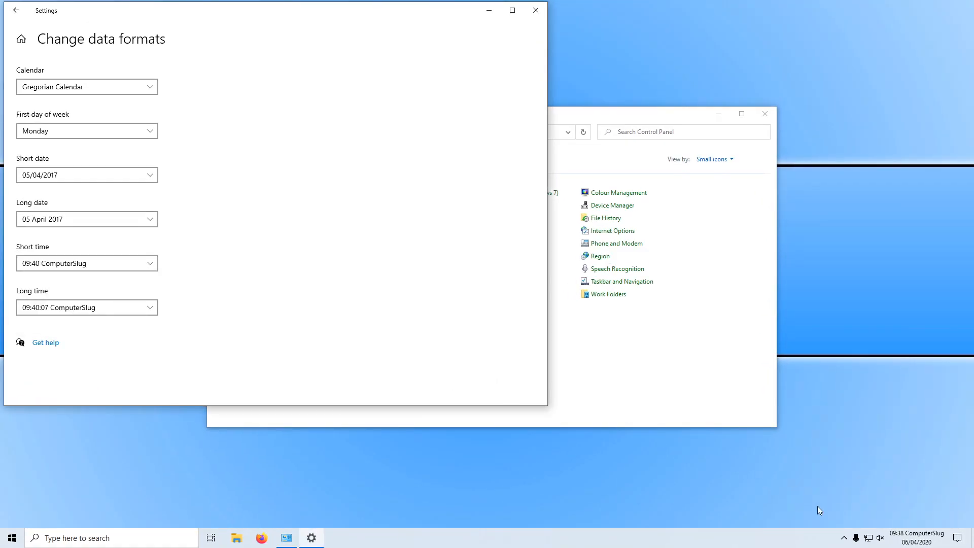